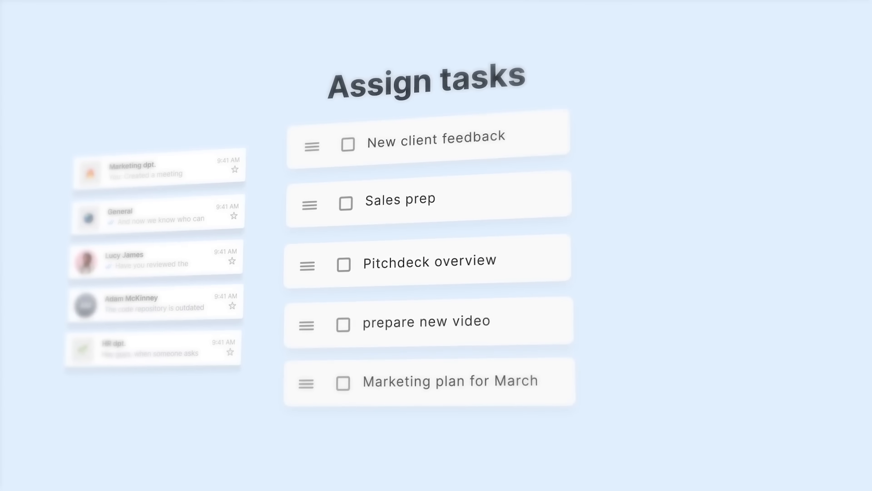
Search for 'Best', browse the list, then bring up and dismiss the organization invite options
type("Best")
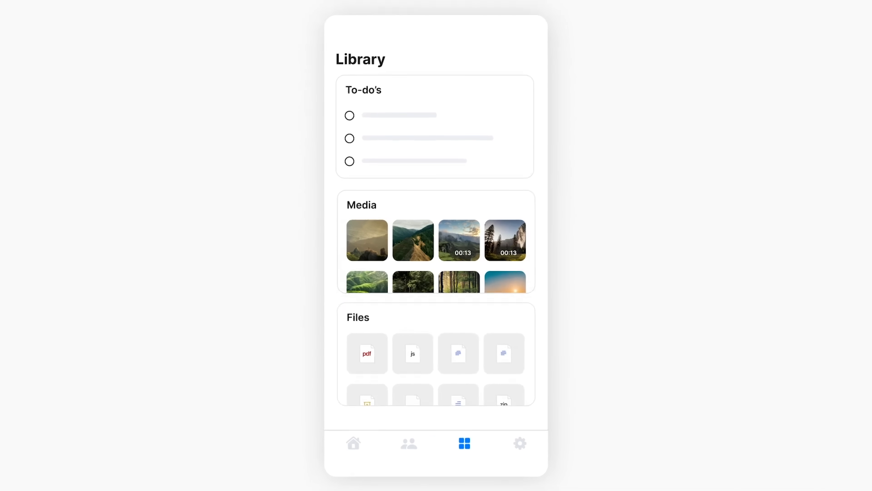
left_click(358, 317)
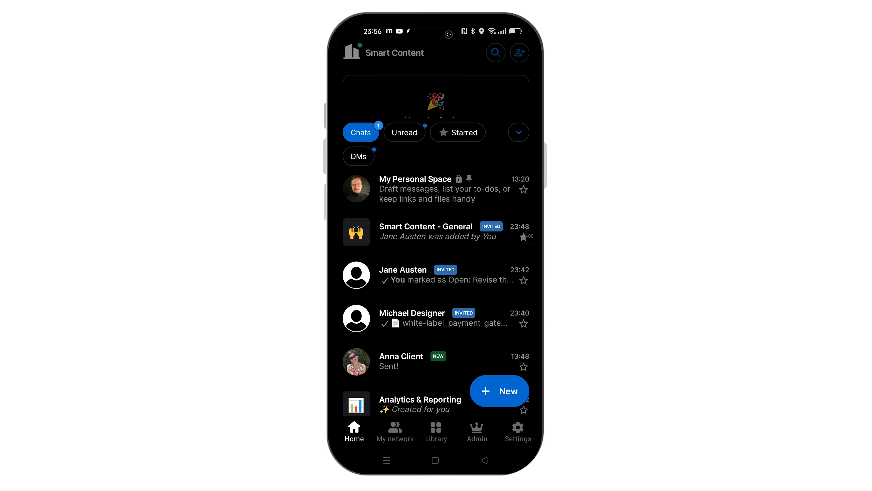
scroll("down", 3)
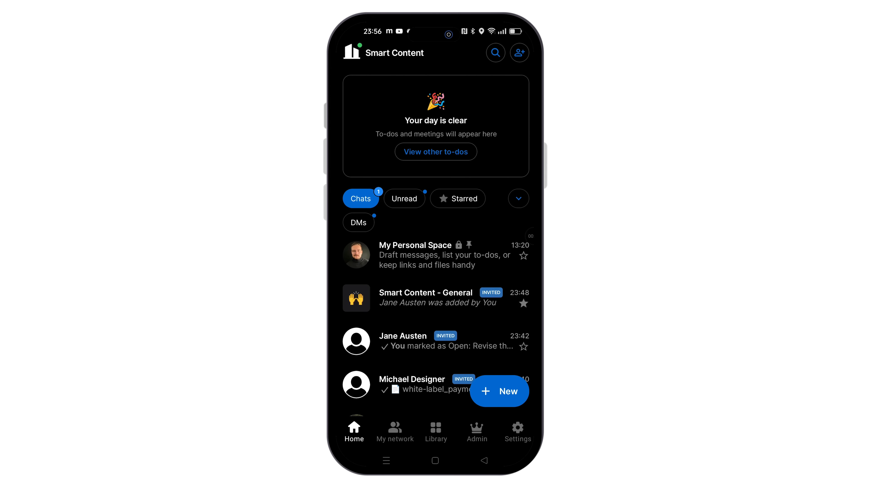
left_click(494, 52)
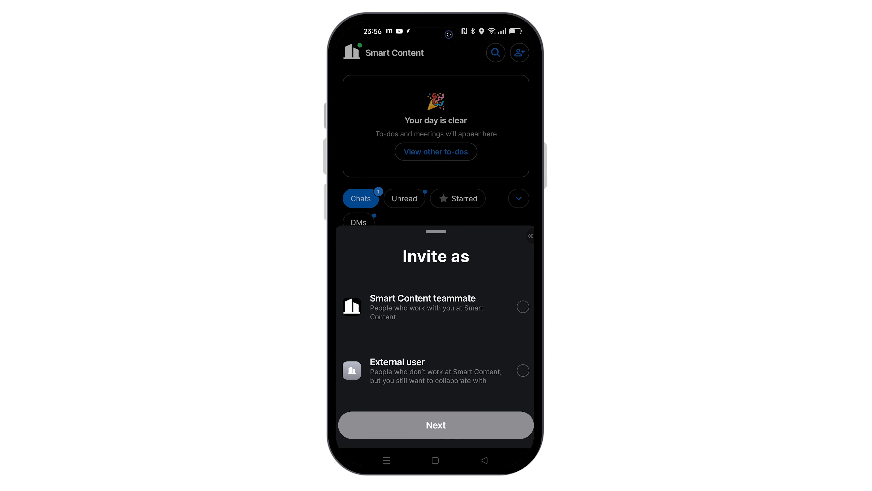
left_click(523, 307)
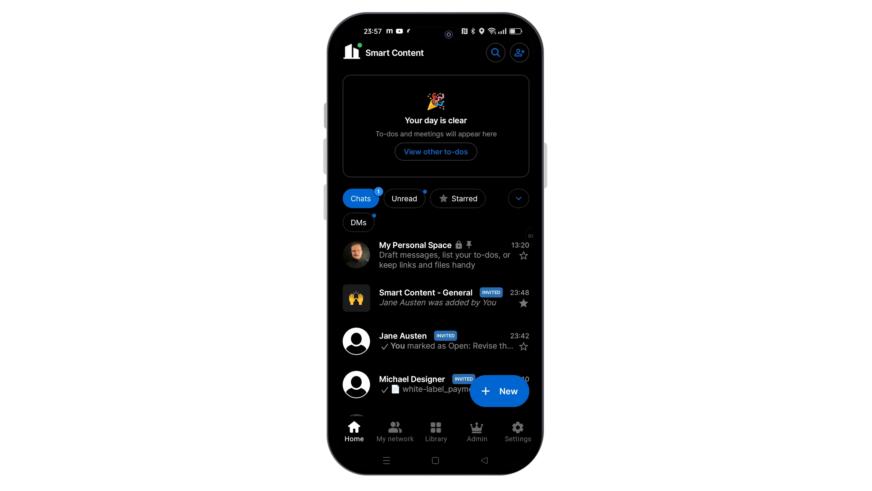
Browse the folders overview and the Smart Content - General topic, returning to the home chat list
left_click(518, 198)
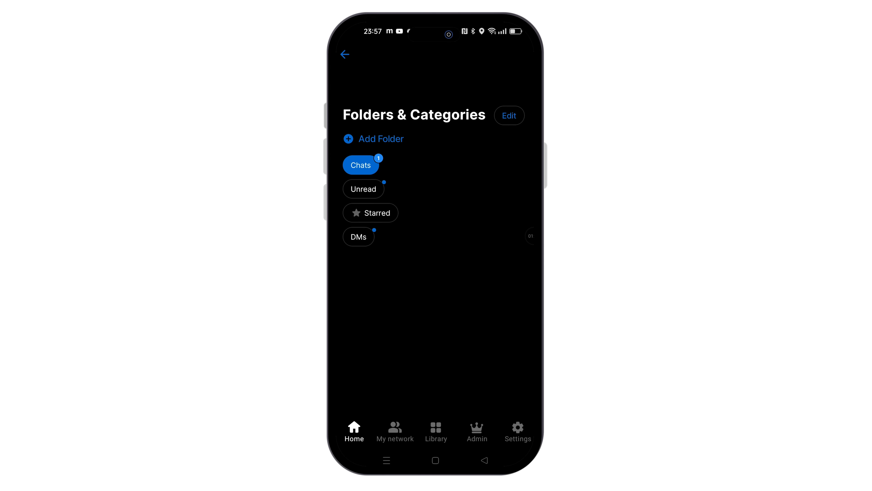
left_click(345, 55)
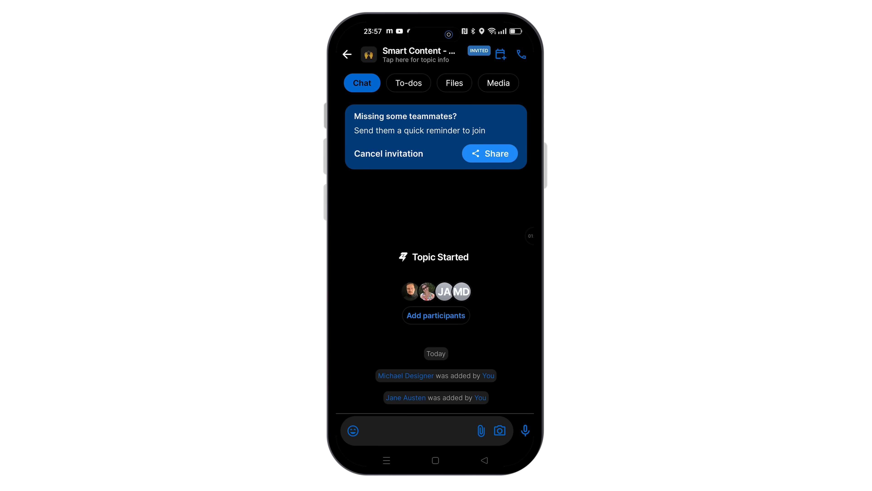
left_click(347, 55)
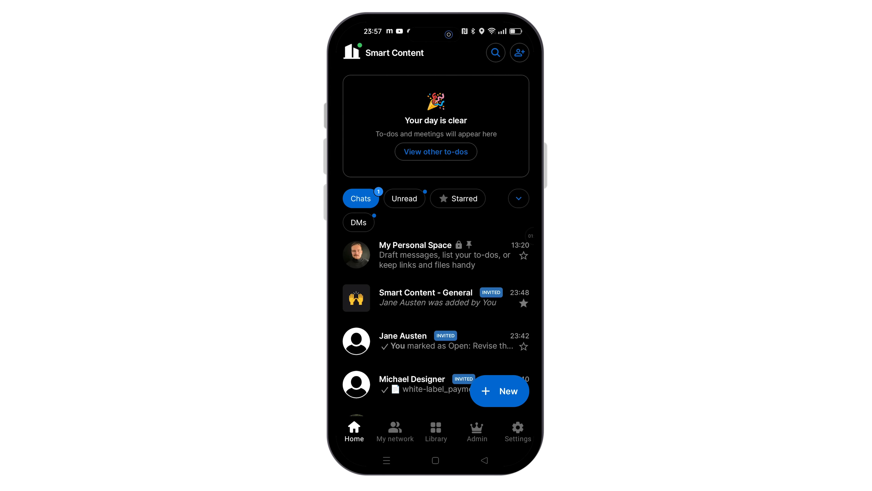
left_click(394, 431)
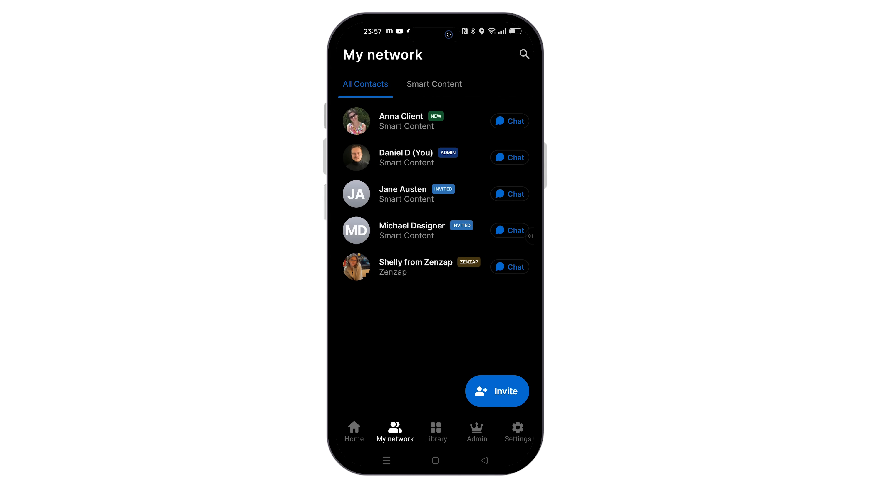
left_click(400, 121)
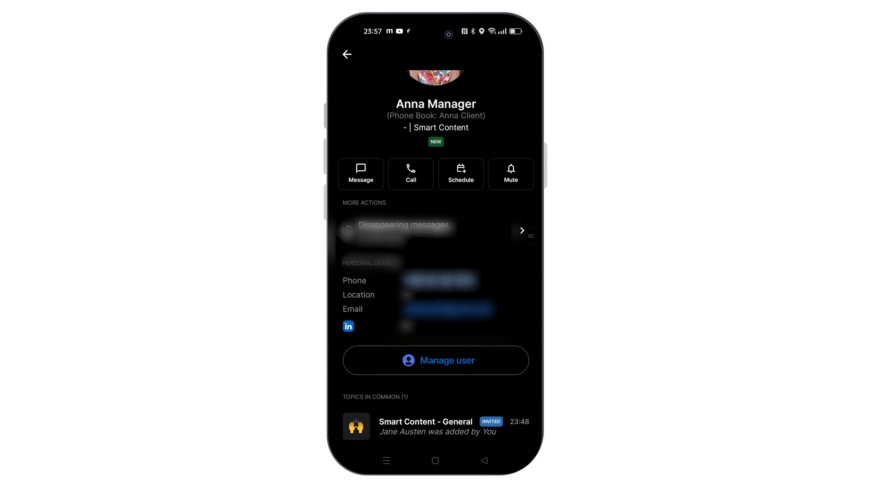
left_click(436, 360)
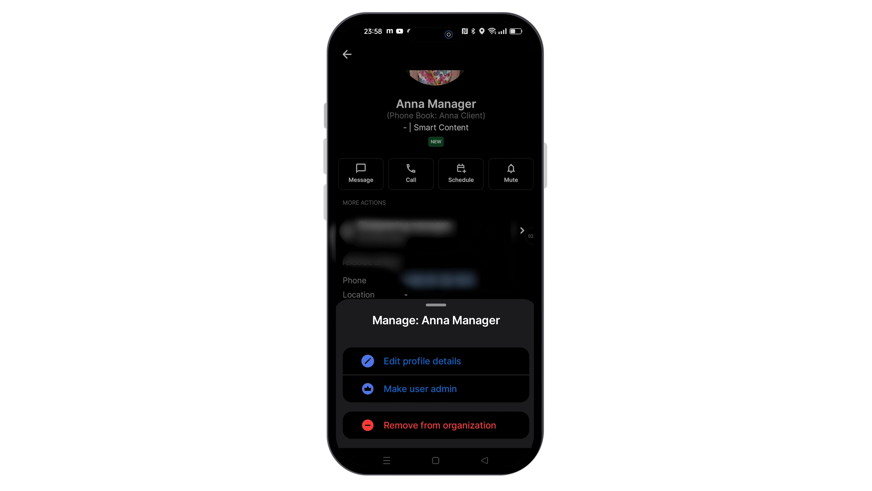
left_click(422, 360)
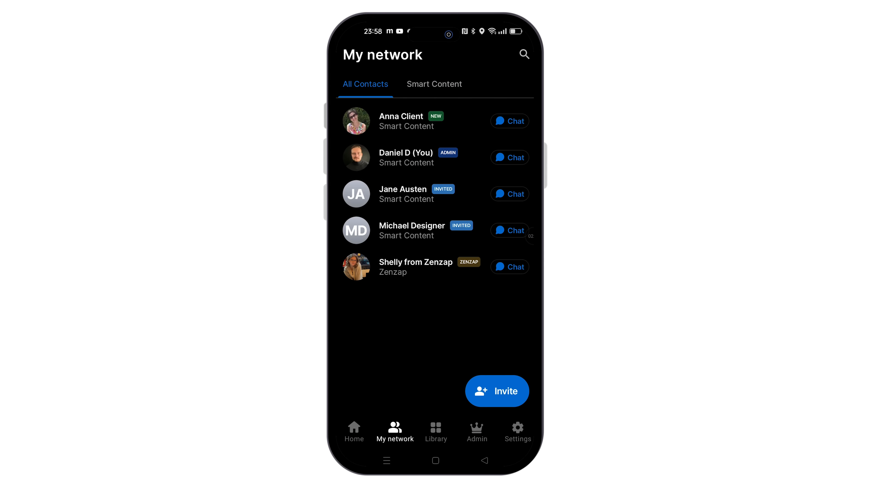
left_click(509, 121)
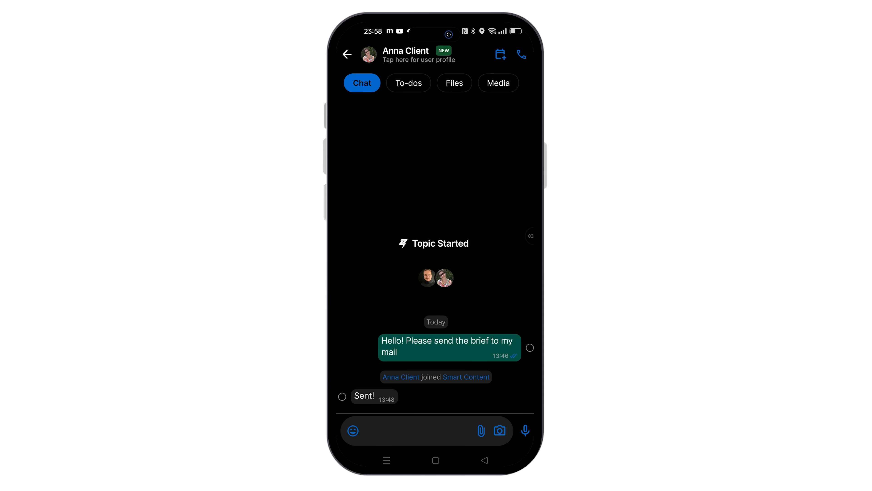
Delete the second 'Hello' message to Anna Client and begin typing a new one
left_click(412, 430)
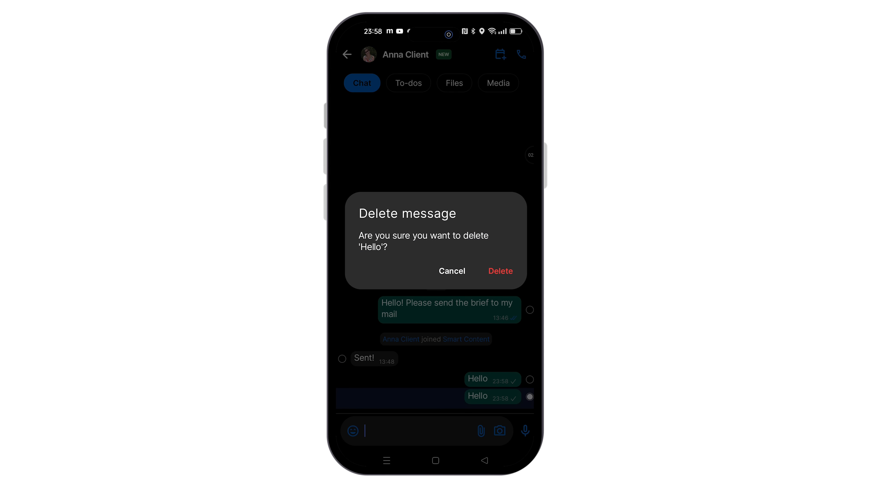
left_click(500, 270)
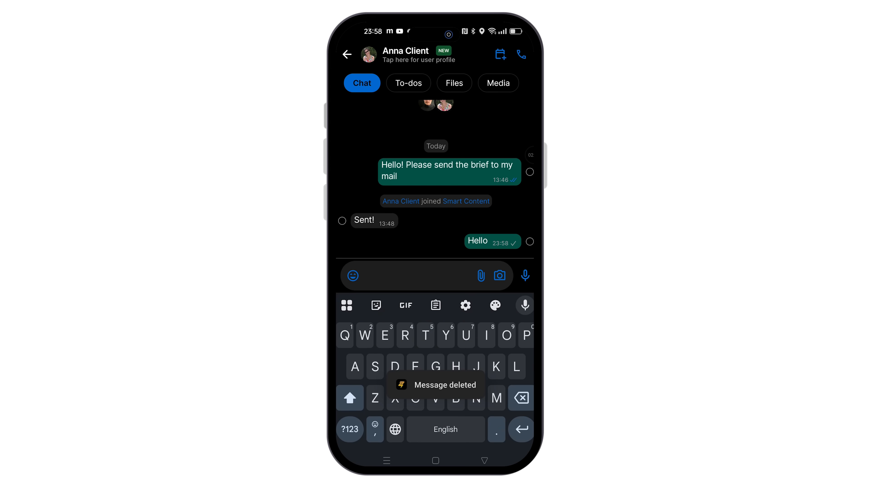
type("He")
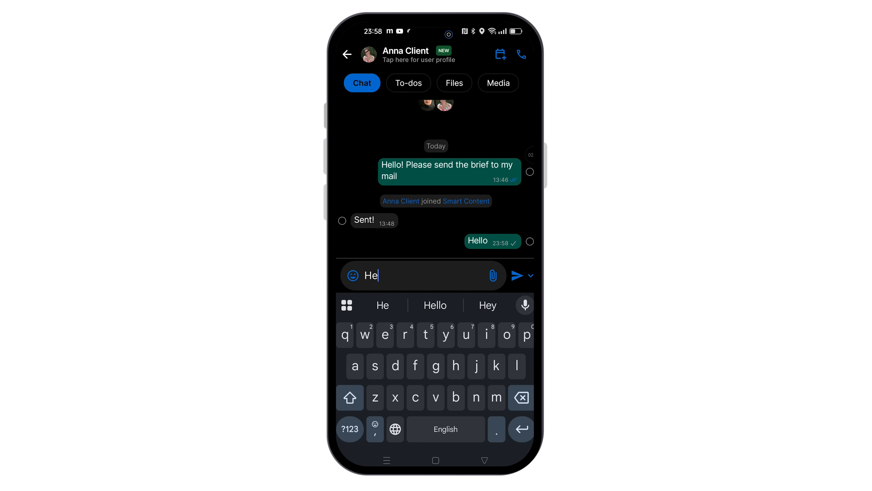
Schedule the 'Hello' message for a custom time of tomorrow at 14:00
left_click(531, 275)
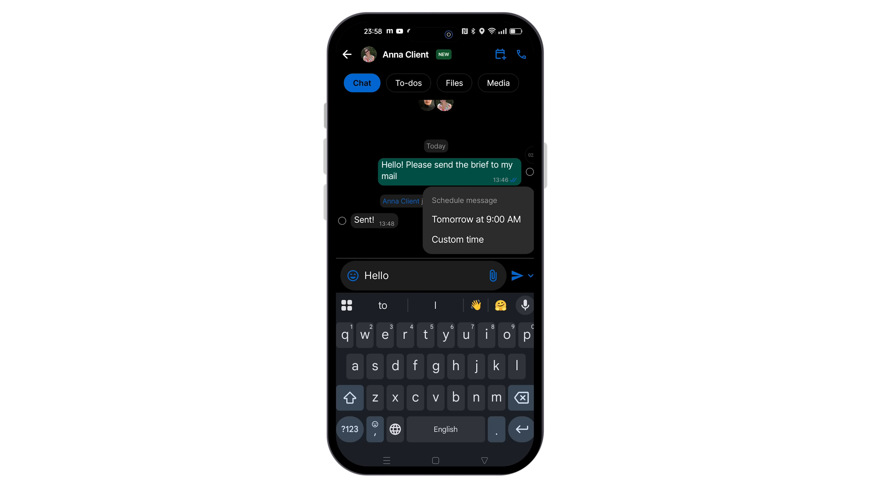
left_click(457, 239)
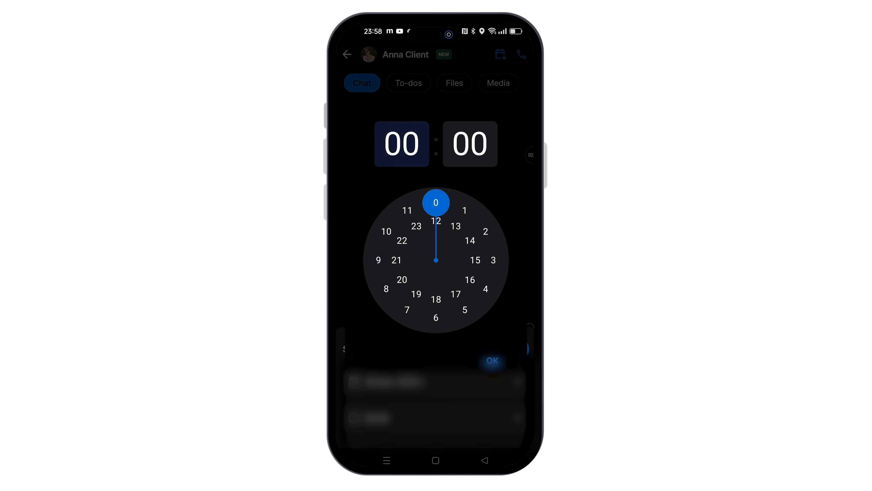
left_click(491, 361)
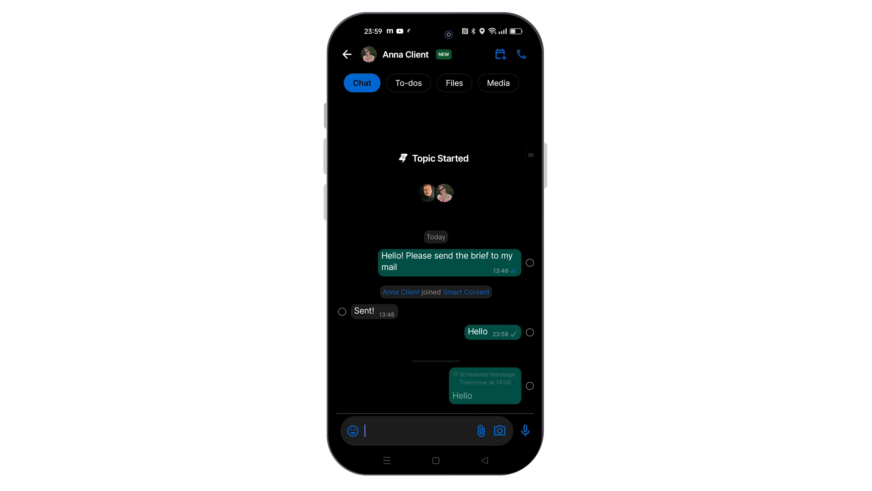
left_click(479, 430)
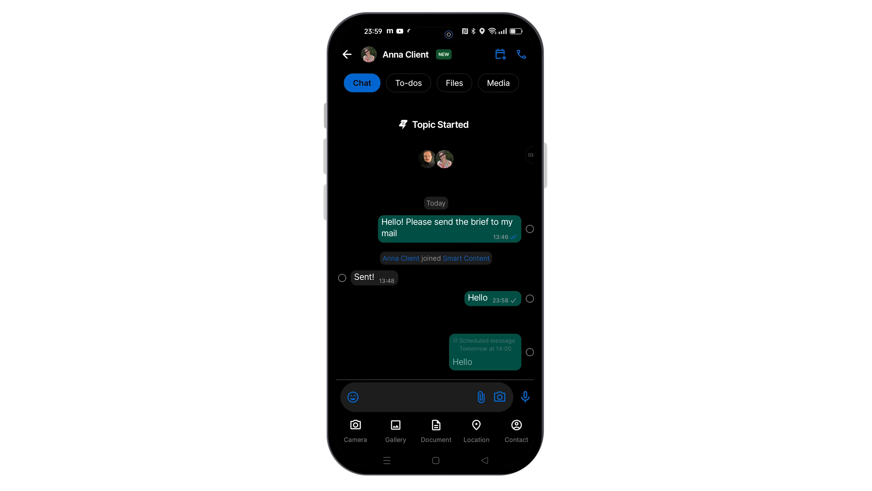
left_click(454, 82)
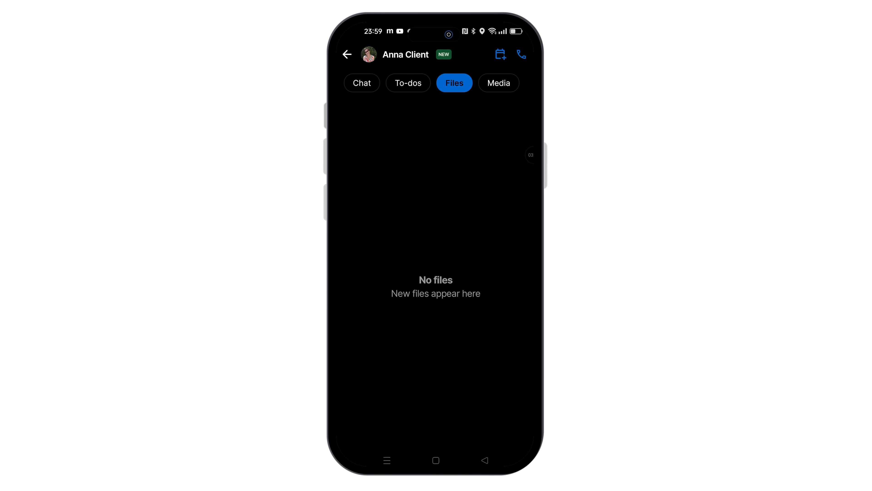
left_click(498, 83)
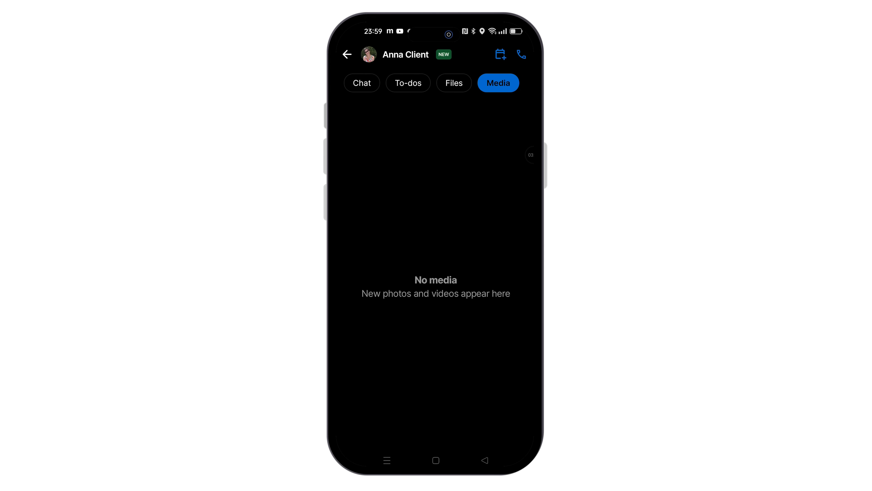
left_click(361, 82)
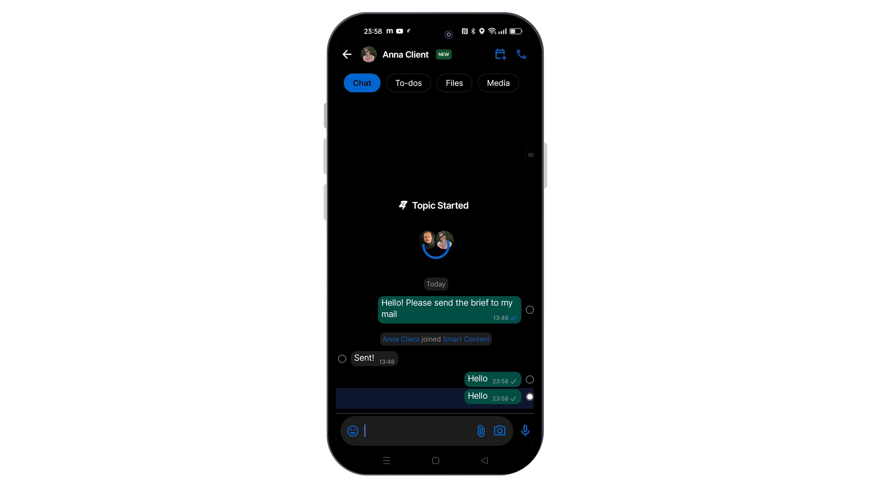
Add to-dos 'Check my schedule' (ticked done) and 'Confirm new visual style', then return to the chat
left_click(408, 82)
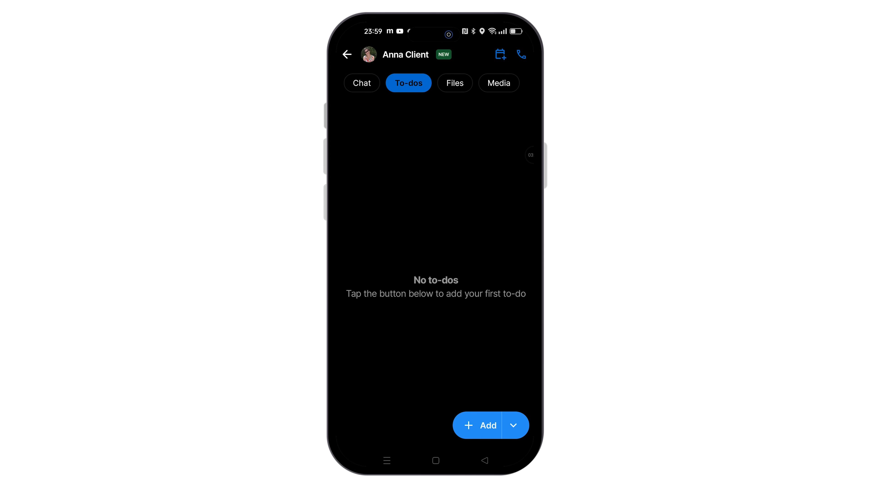
left_click(477, 425)
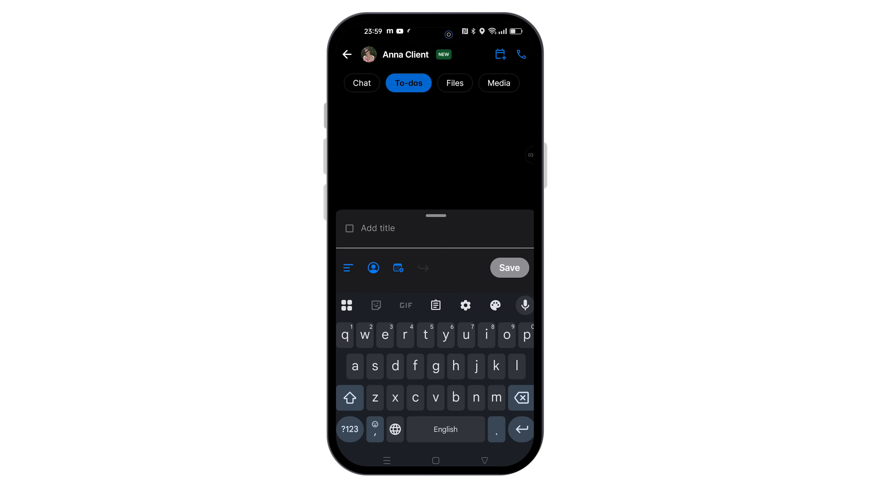
type("Check my schedule")
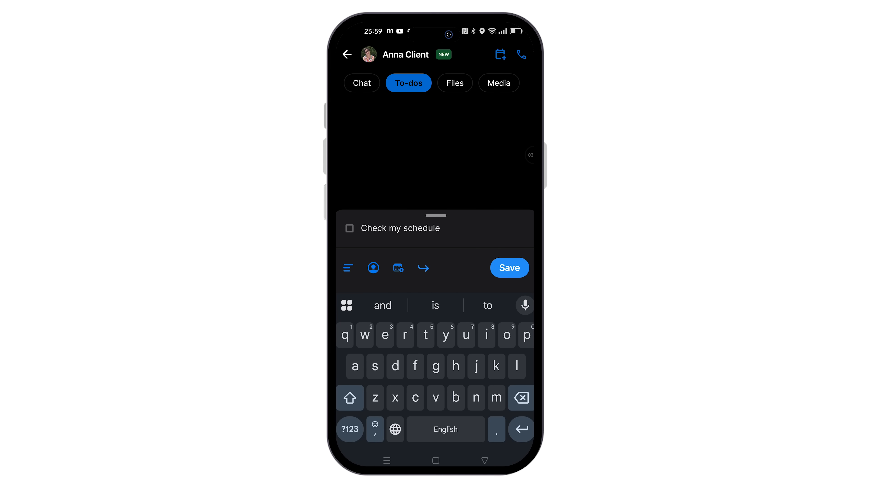
left_click(508, 267)
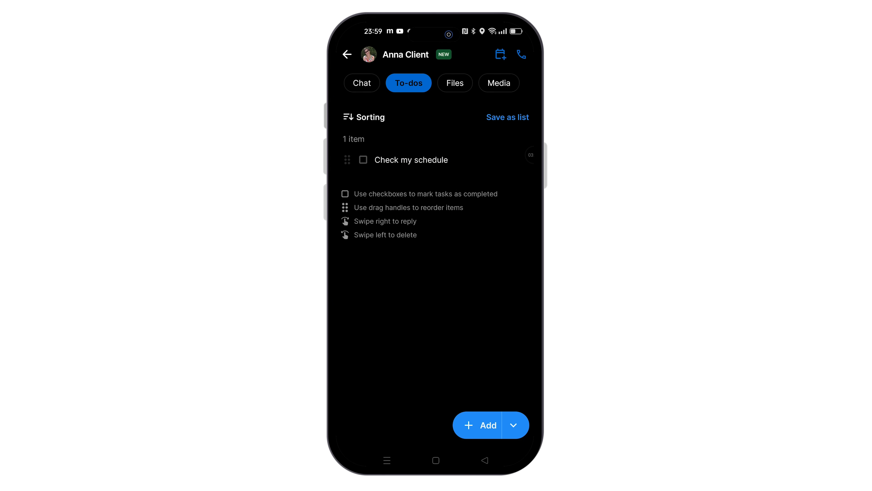
left_click(363, 160)
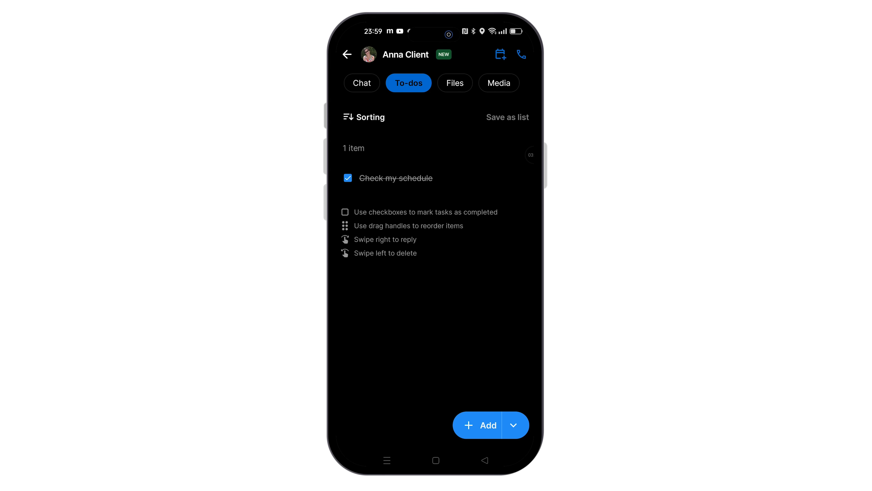
left_click(484, 424)
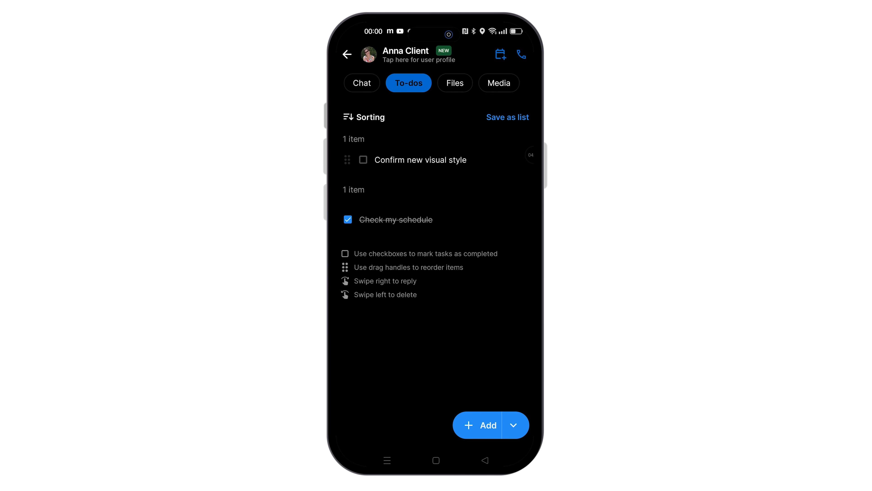
left_click(361, 82)
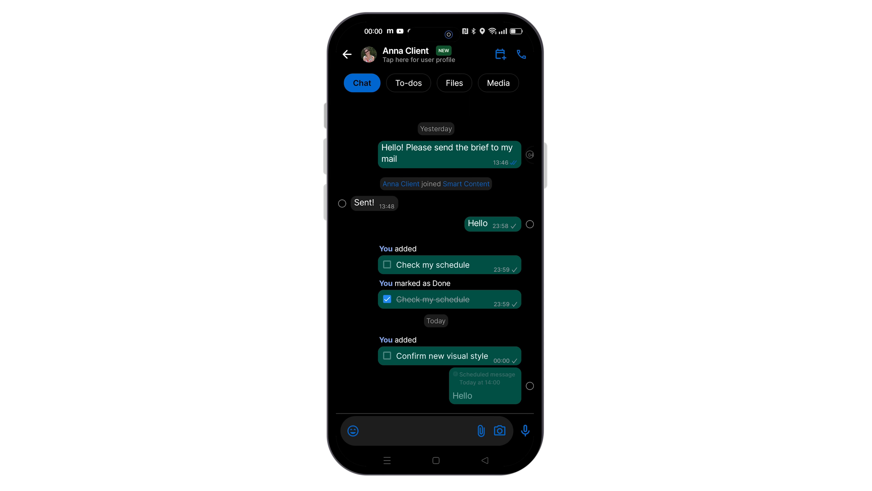
View the Library's to-dos, media and files, then the five-person My network contact list
left_click(436, 428)
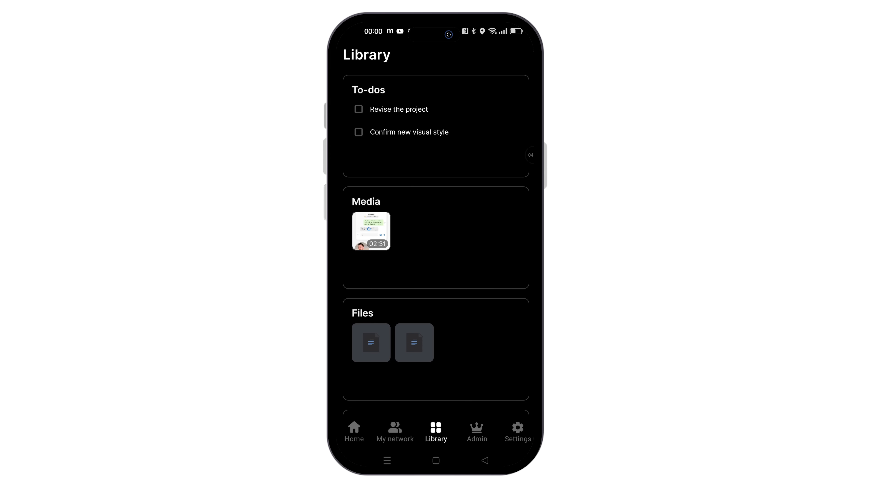
left_click(395, 431)
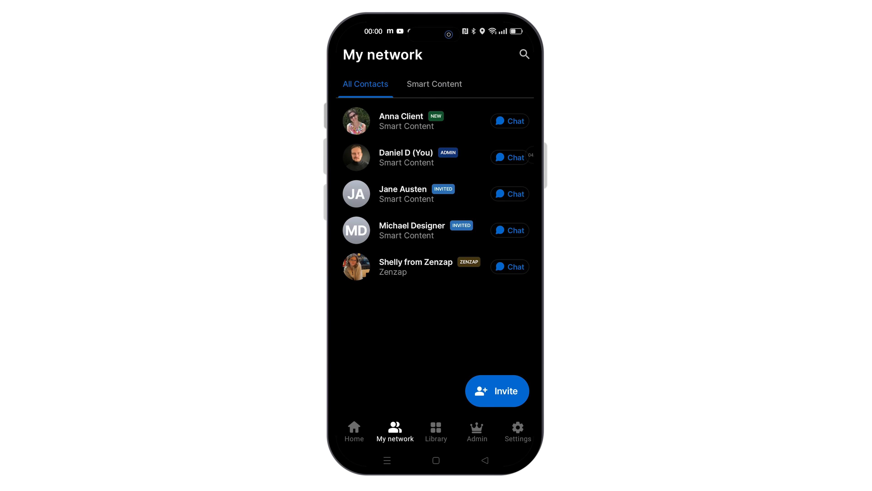
left_click(509, 230)
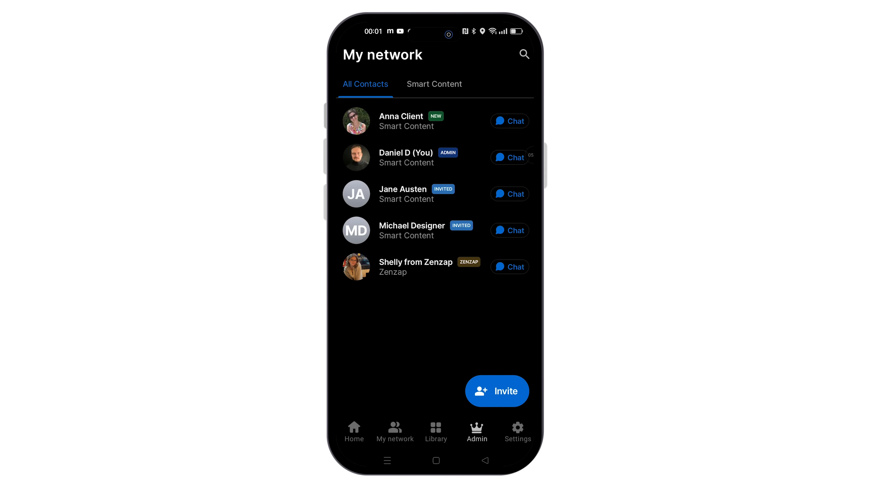
Check the Smart Content Admin panel (3 members, 1 admin, no requests) and go back Home
left_click(476, 431)
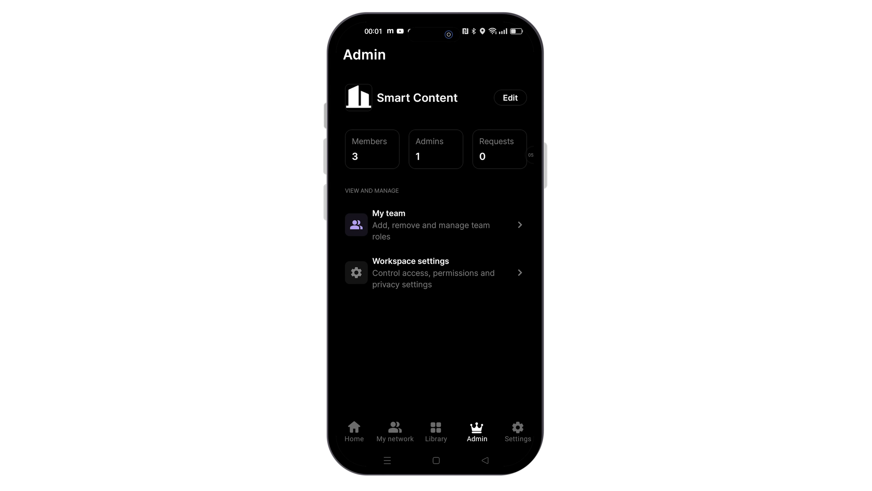
left_click(411, 272)
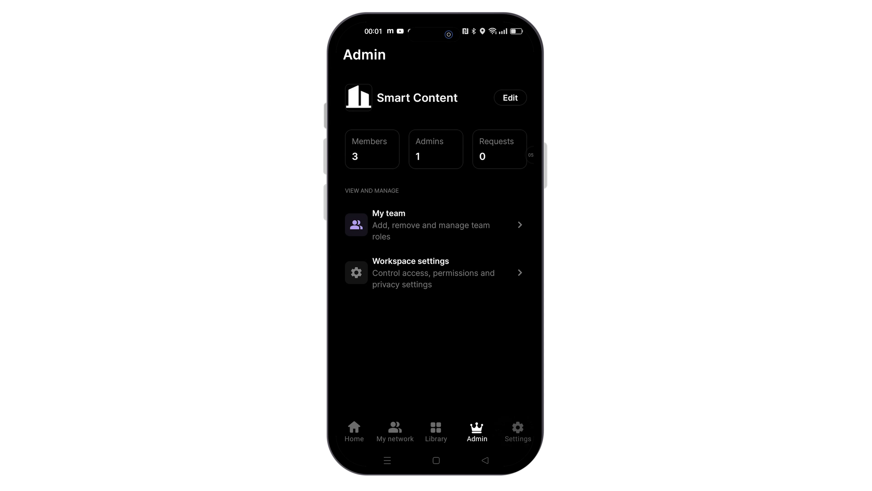
left_click(517, 431)
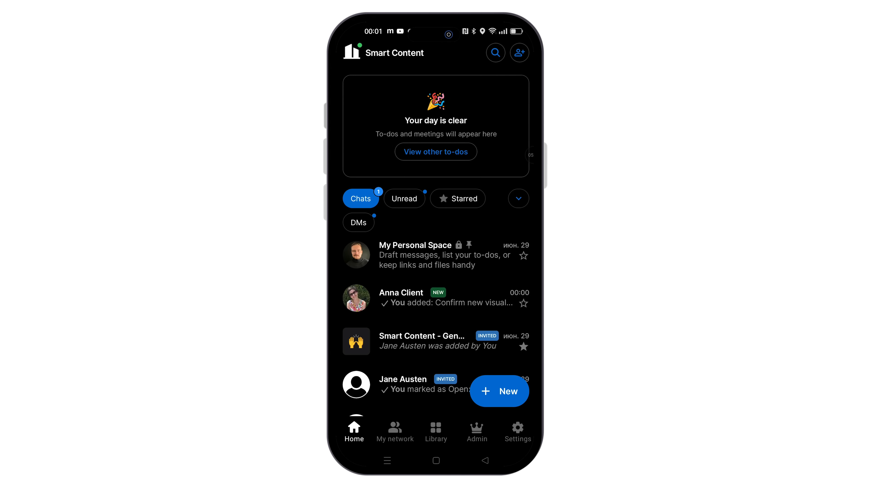
left_click(394, 428)
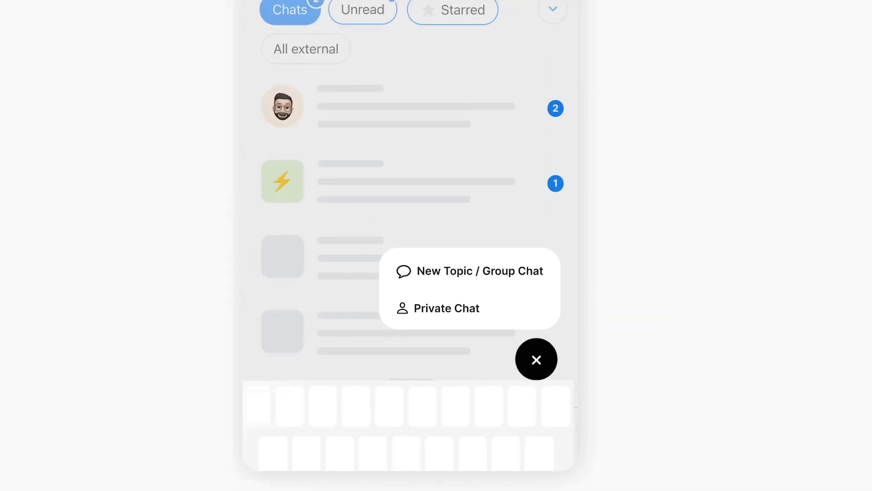
Create the 'Customer feedback' topic, send a to-do reply, and set up 'Team meeting' in the calendar
left_click(479, 270)
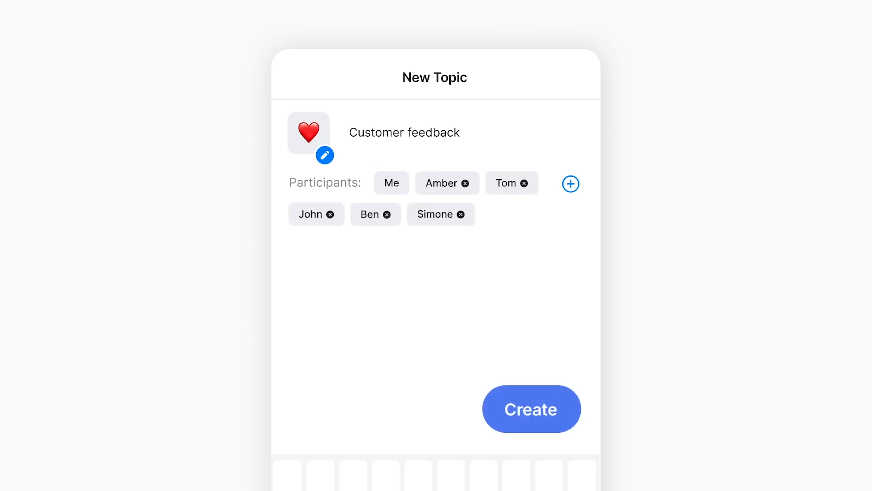
left_click(530, 409)
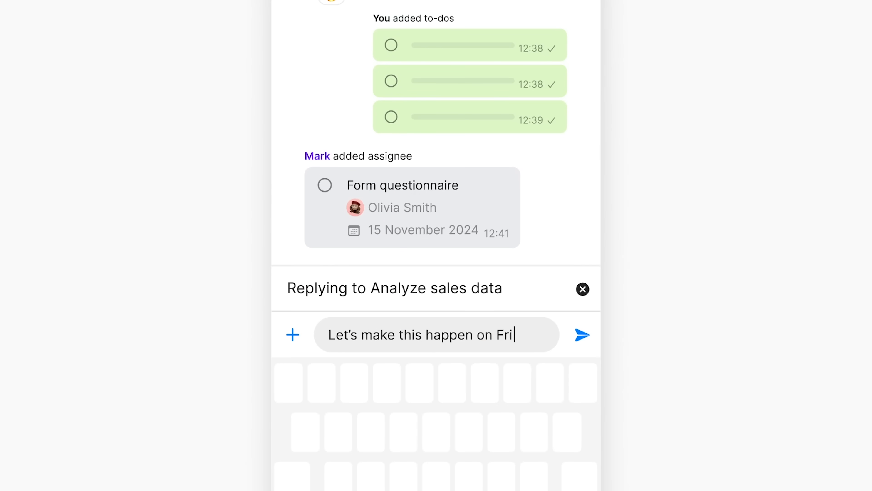
left_click(582, 334)
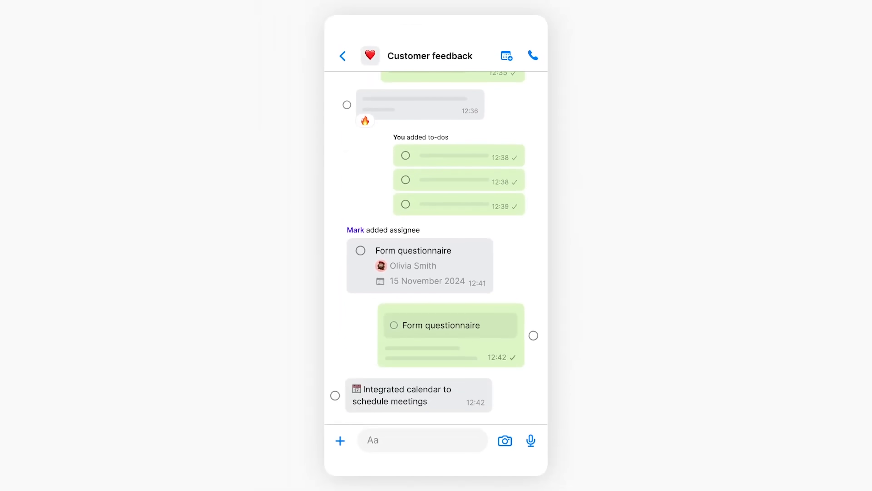
left_click(505, 55)
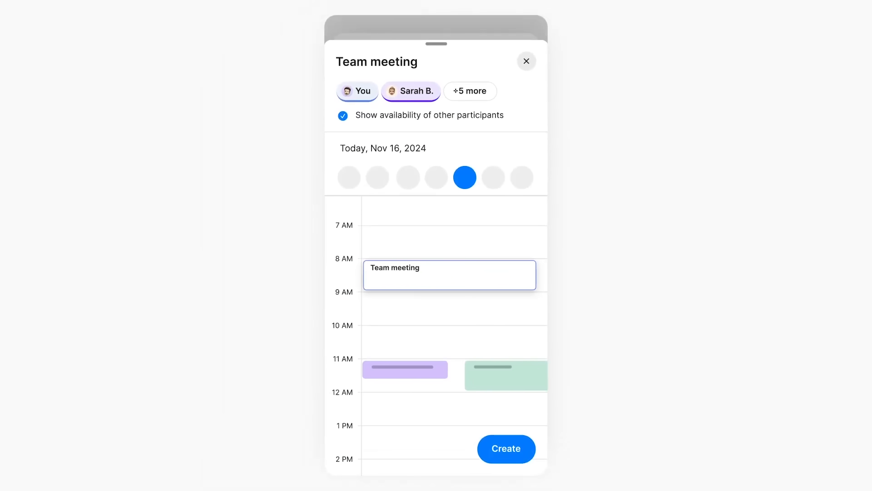
left_click_drag(449, 275, 449, 371)
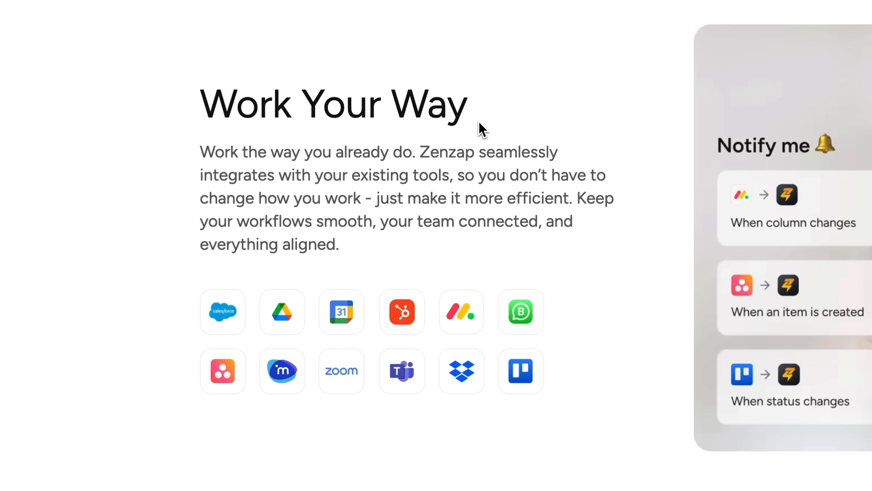
mouse_move(277, 379)
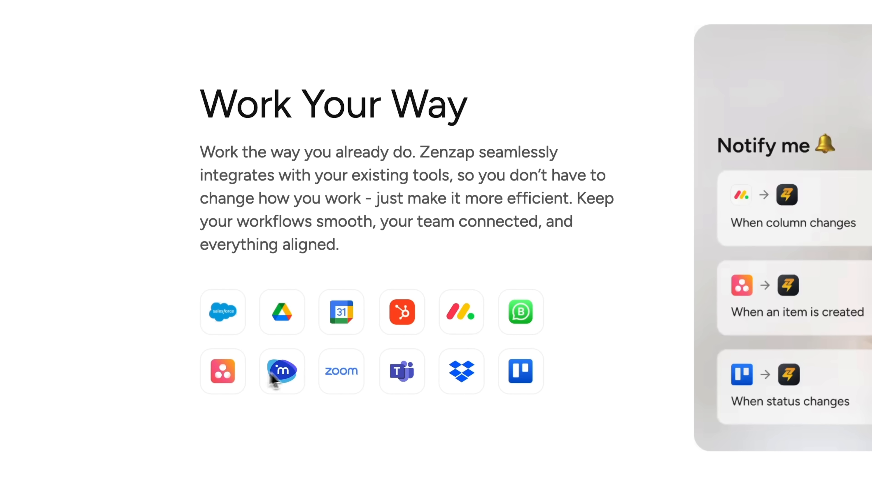
Scroll over the Work Your Way integrations section, then watch the tasks clip and a search for 'Best'
scroll("down", 3)
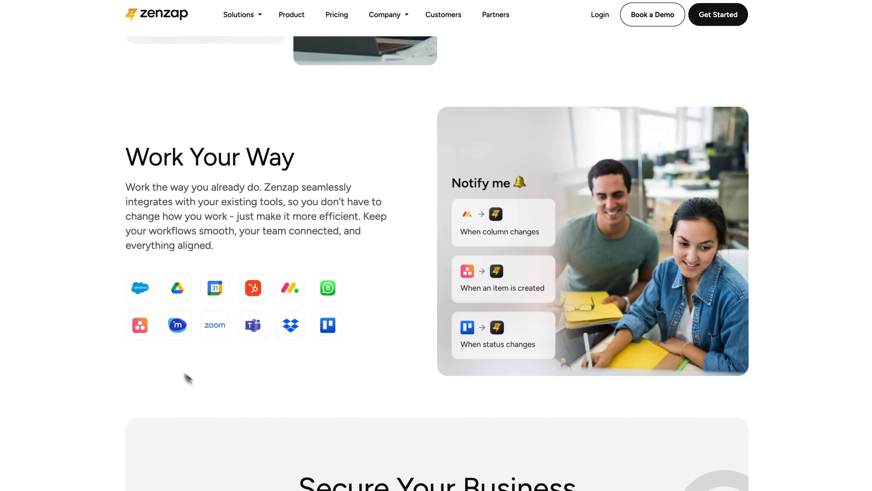
scroll("up", 3)
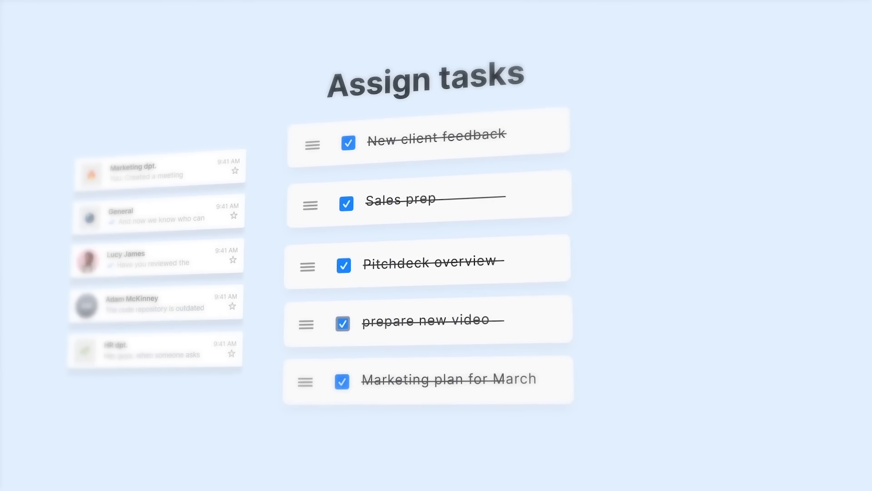
type("Best")
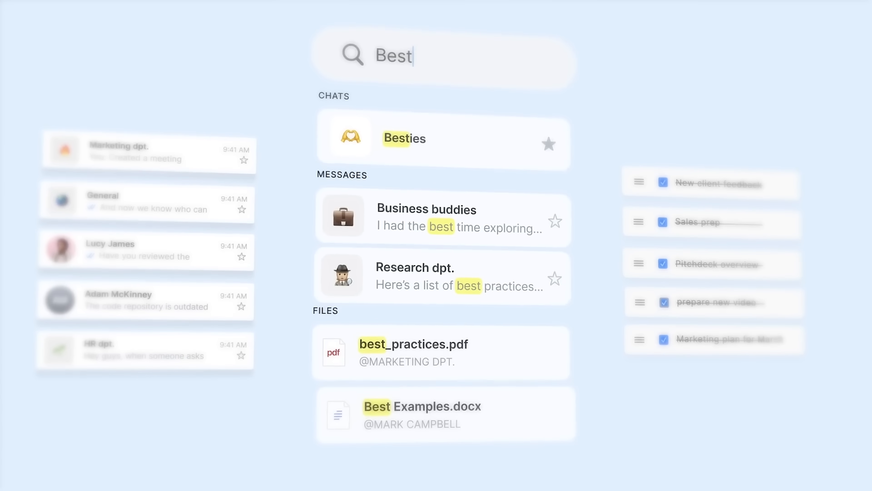